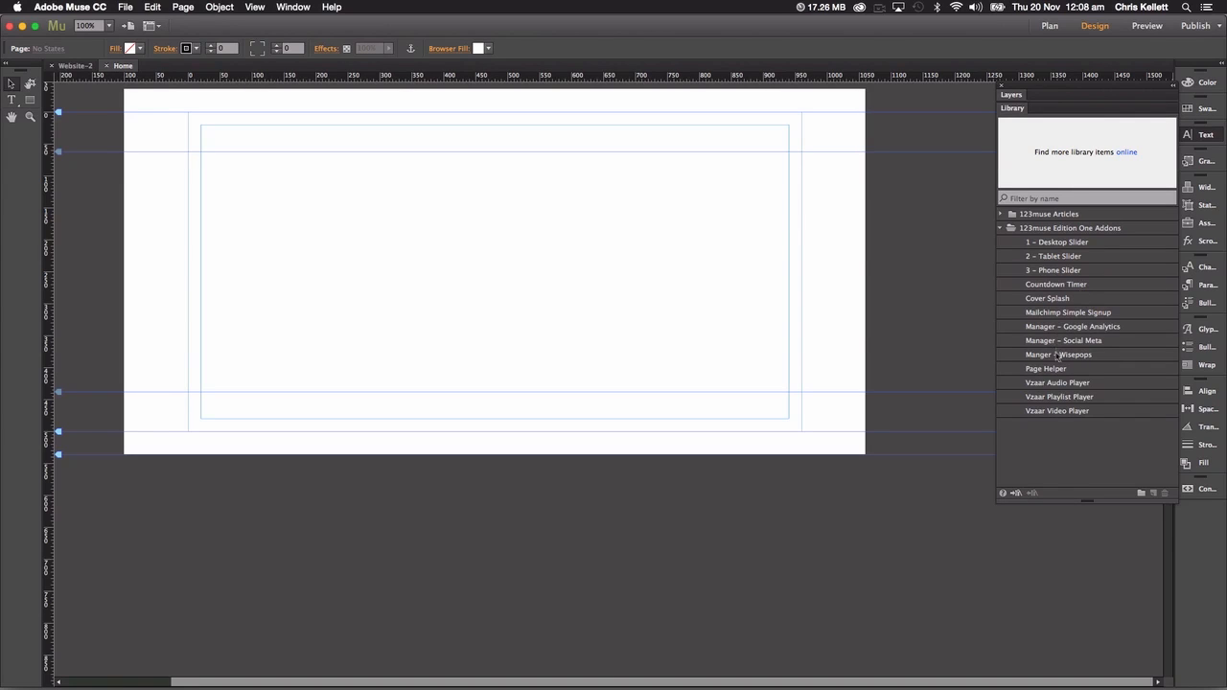
Step: Pick the Manager – Google Analytics widget from the 123muse Edition One Addons library
{"action": "left_click", "coordinate": [1074, 326]}
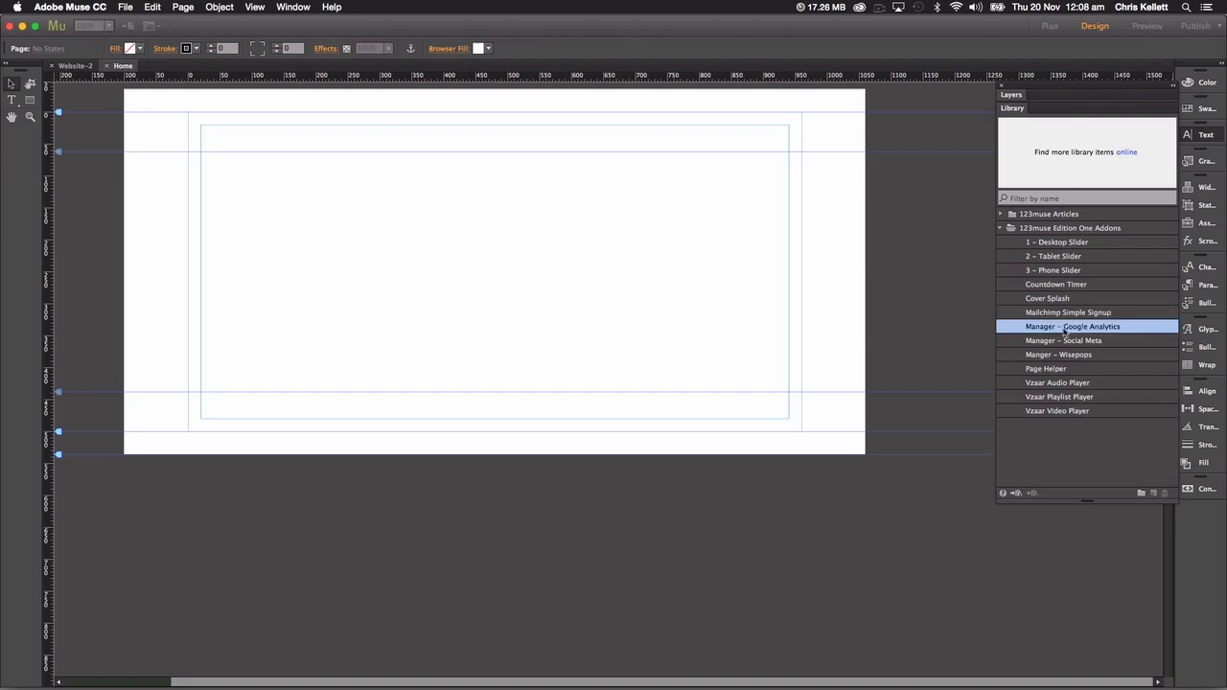
{"action": "left_click", "coordinate": [1086, 326]}
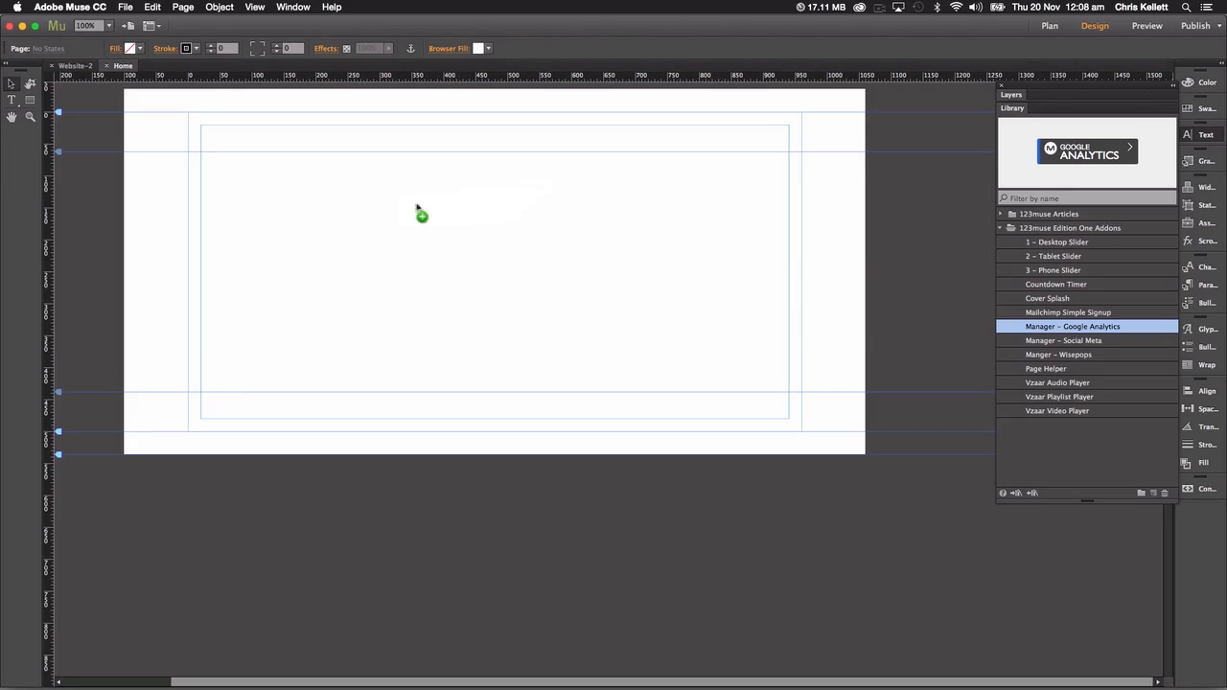
Step: Drop the widget on the page and show its Google Analytics Options panel with the UA code field
{"action": "left_click", "coordinate": [421, 215]}
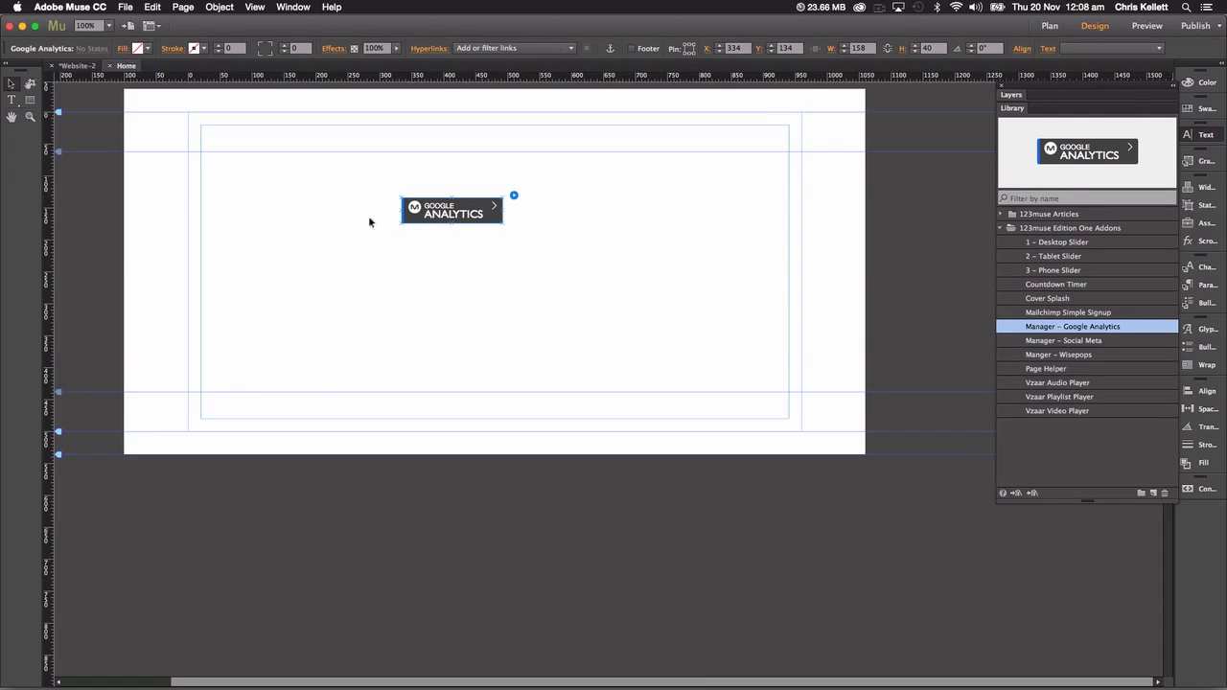
{"action": "left_click", "coordinate": [514, 196]}
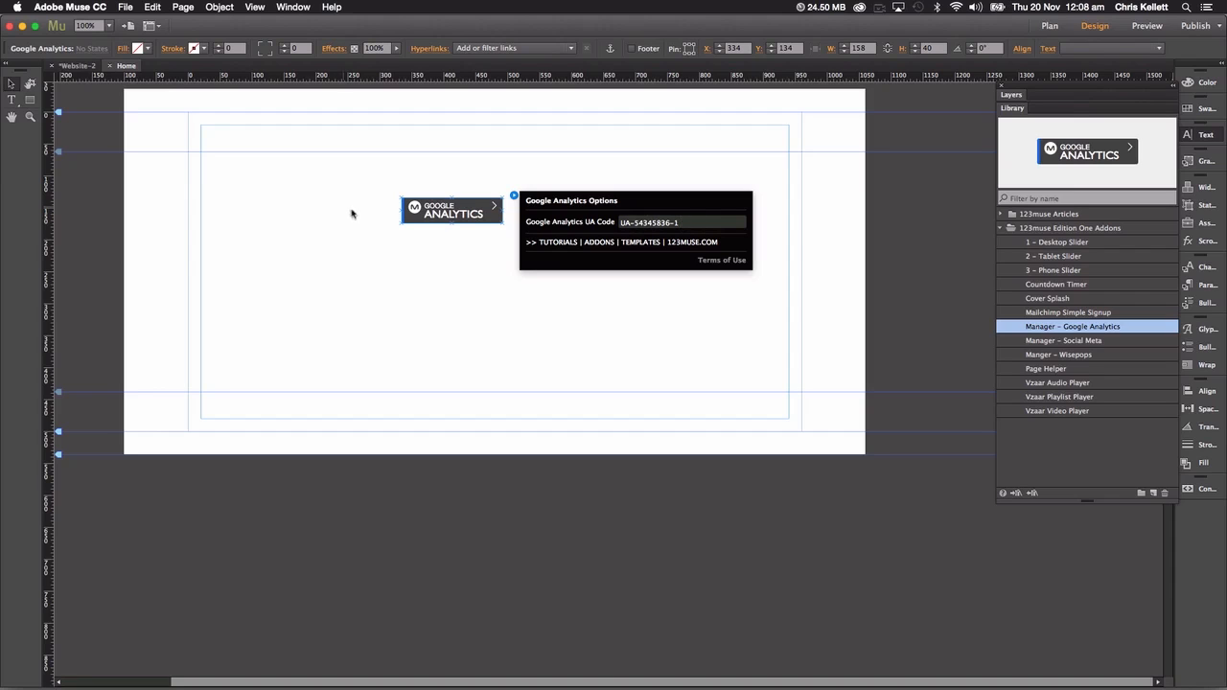
{"action": "left_click_drag", "start_coordinate": [451, 209], "coordinate": [238, 117]}
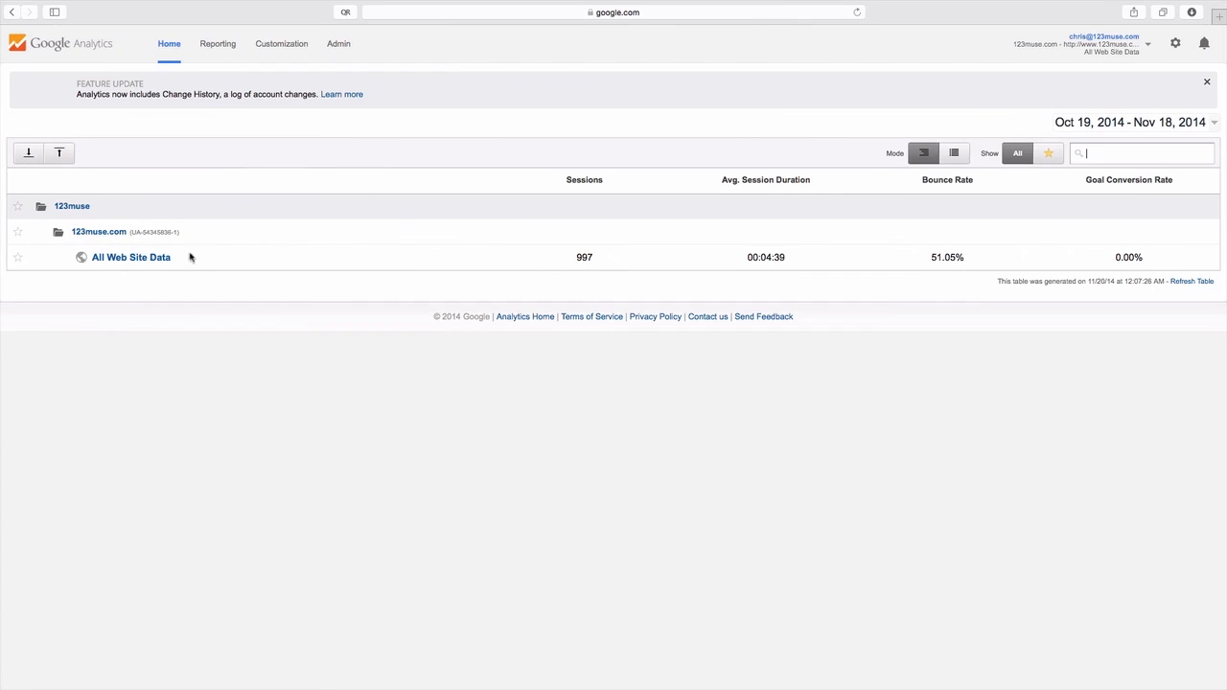
{"action": "mouse_move", "coordinate": [81, 246]}
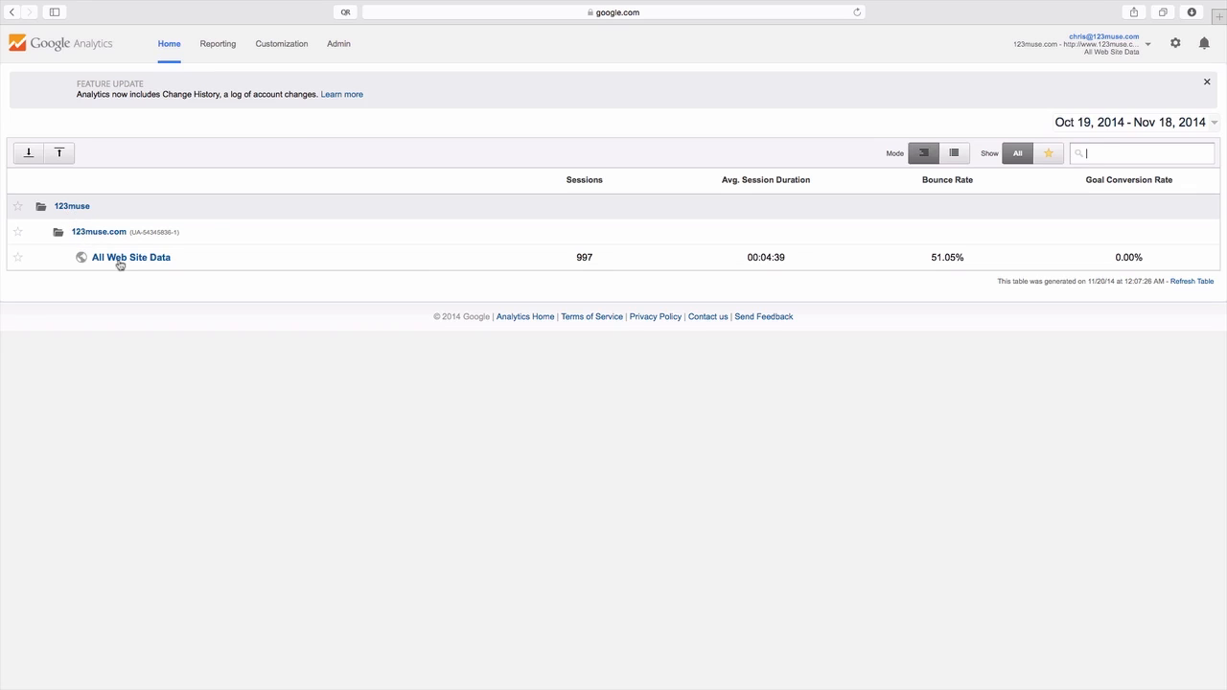
{"action": "mouse_move", "coordinate": [144, 263]}
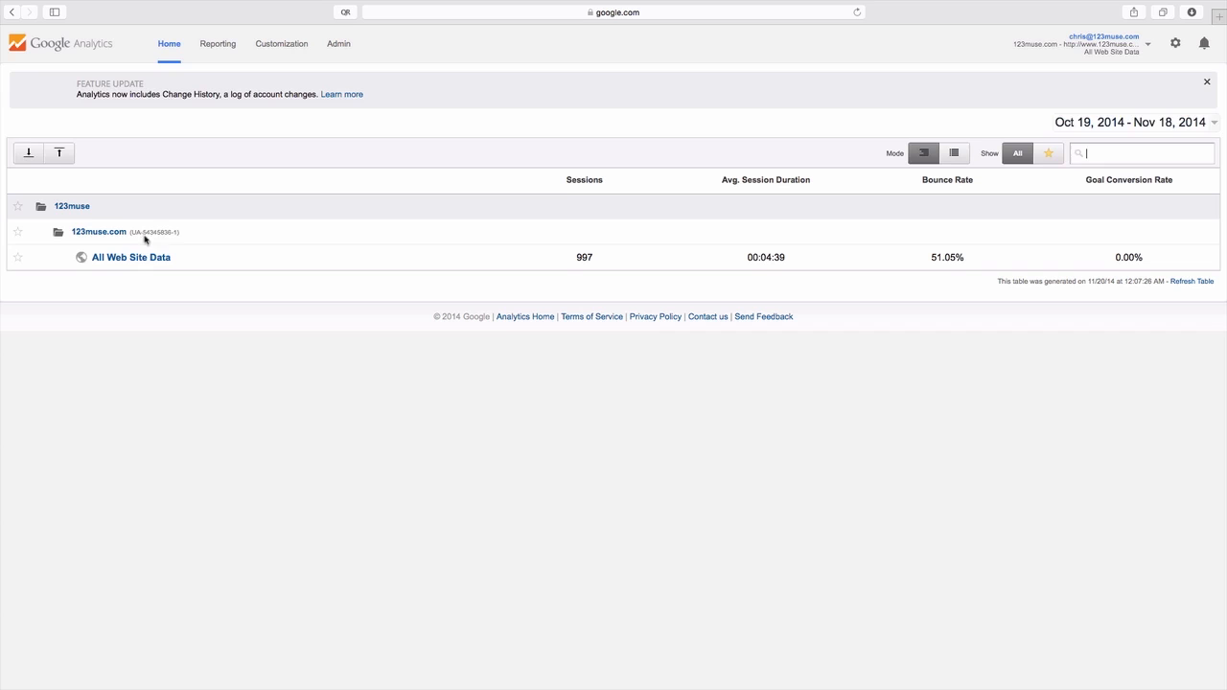
Step: Show the Audience Overview report for the 123muse.com All Web Site Data view
{"action": "left_click", "coordinate": [131, 257]}
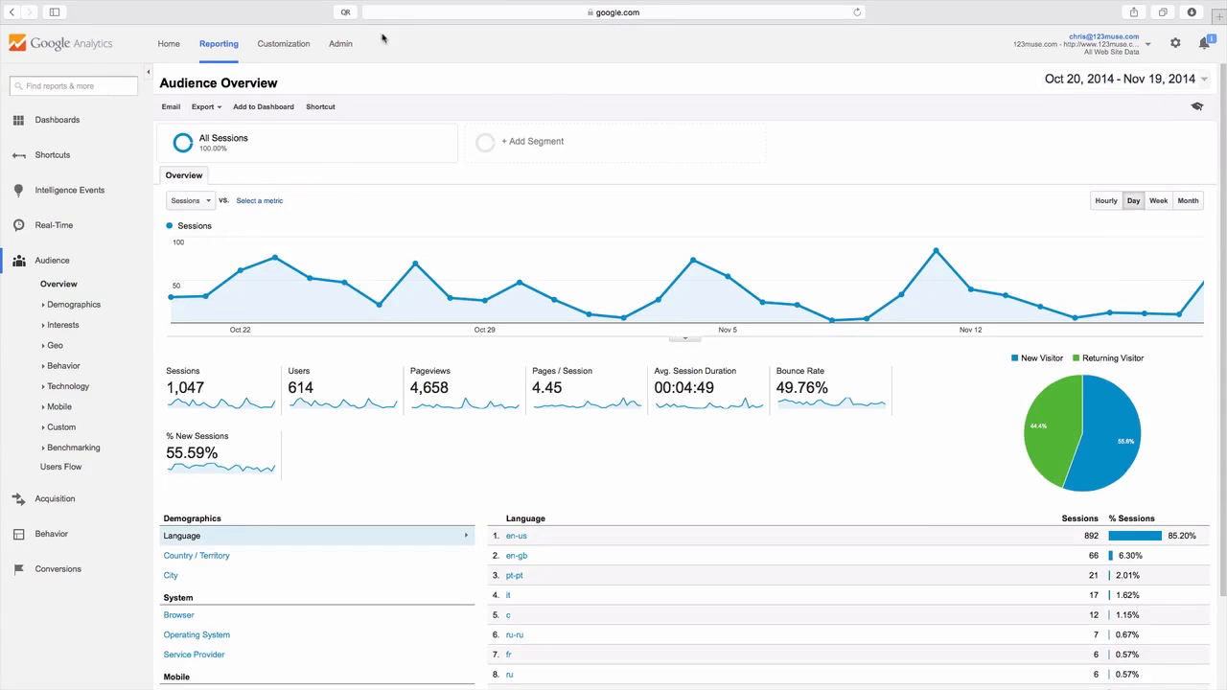
{"action": "left_click", "coordinate": [339, 42]}
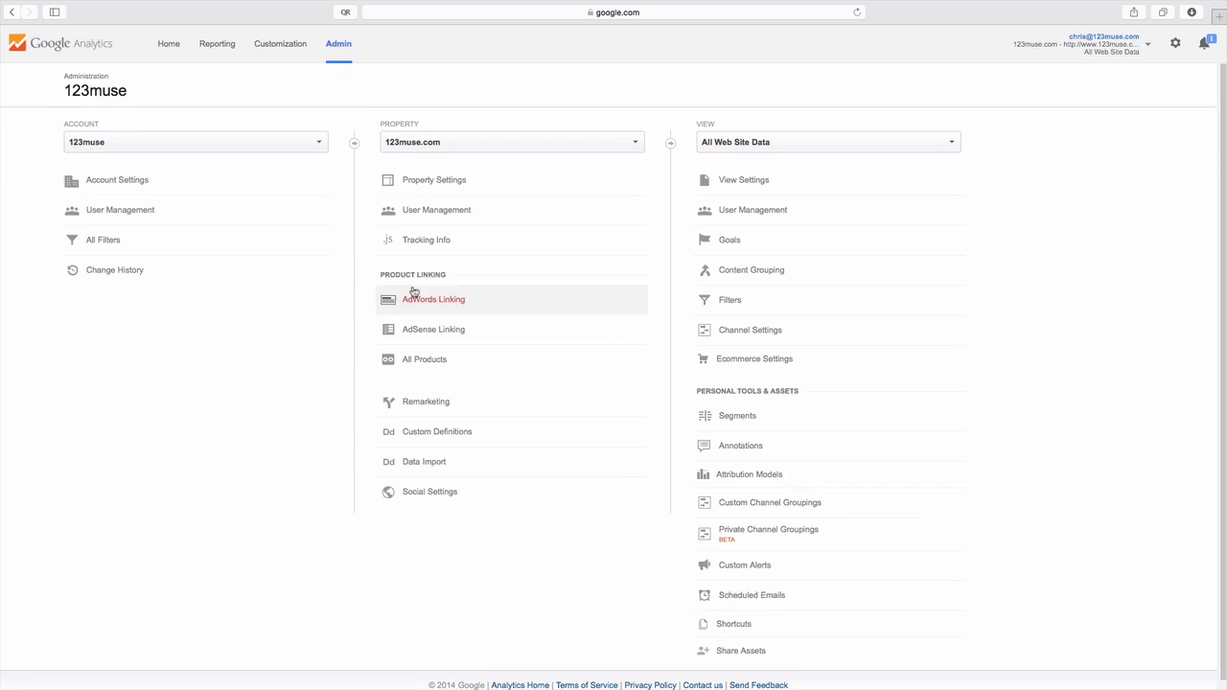
{"action": "mouse_move", "coordinate": [426, 239]}
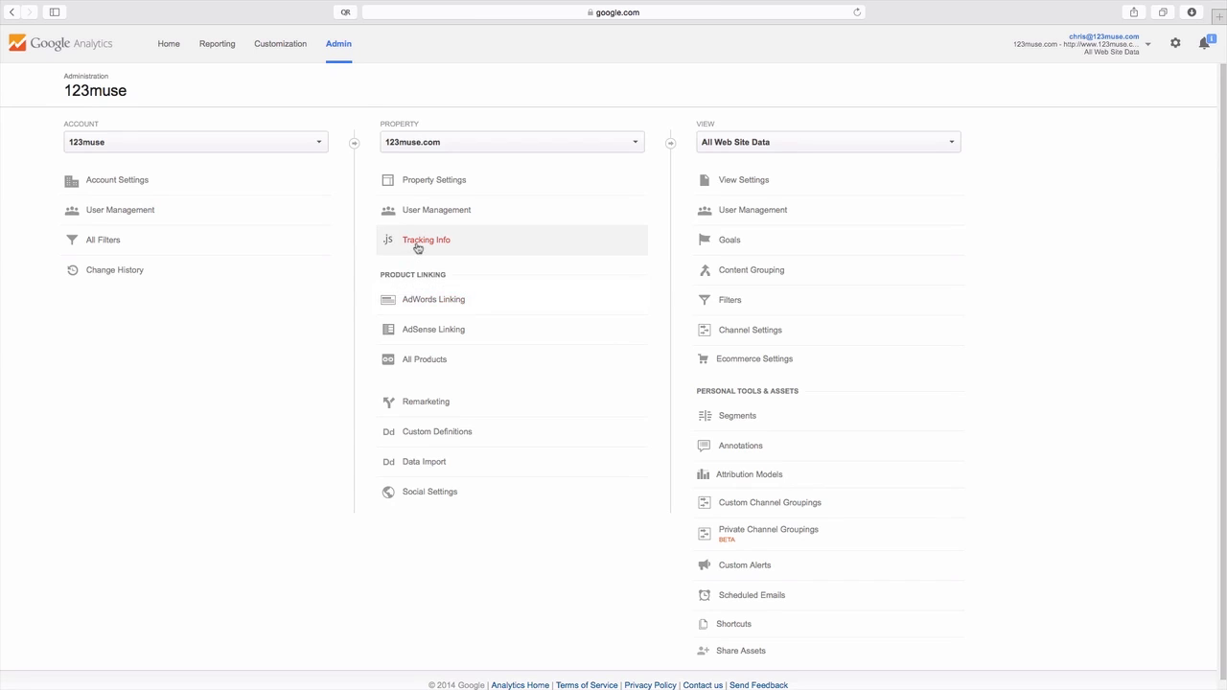
{"action": "left_click", "coordinate": [426, 238]}
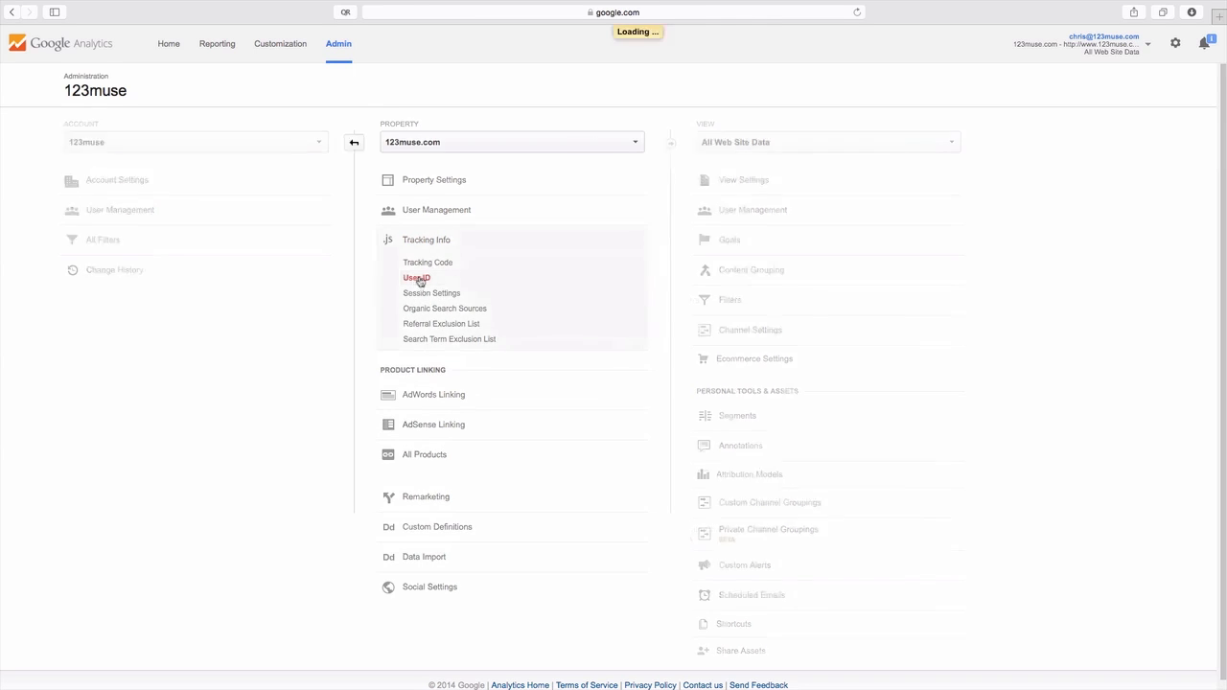
{"action": "left_click", "coordinate": [418, 276]}
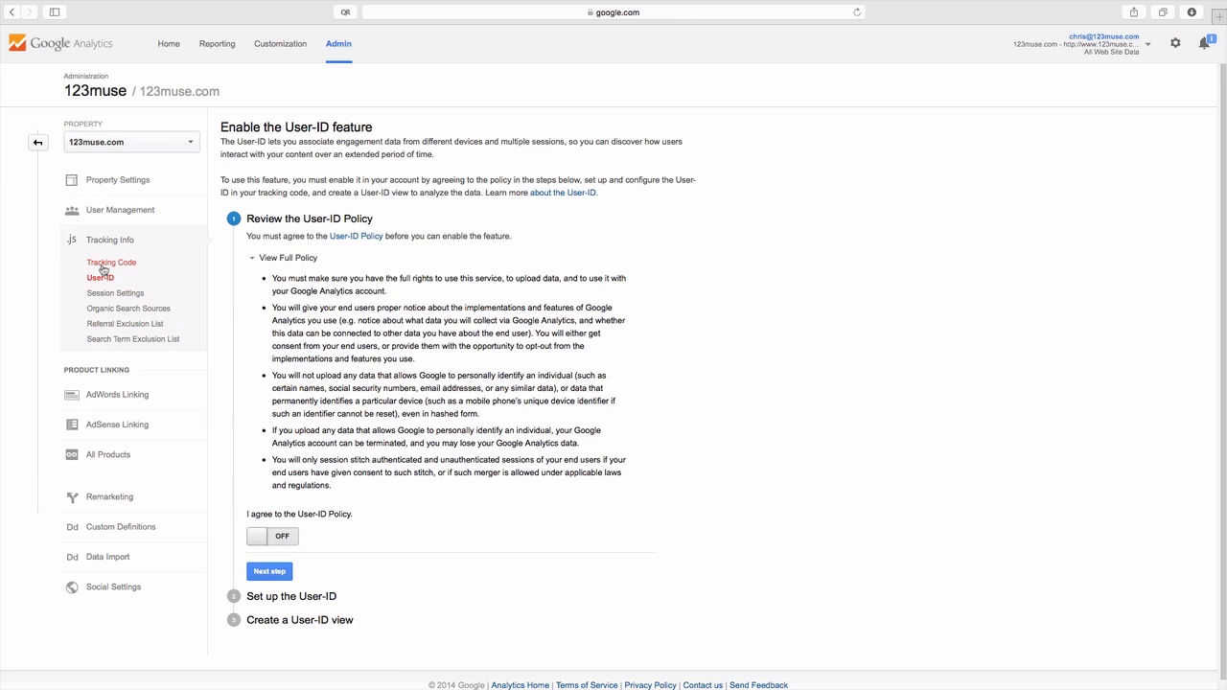
{"action": "left_click", "coordinate": [112, 261]}
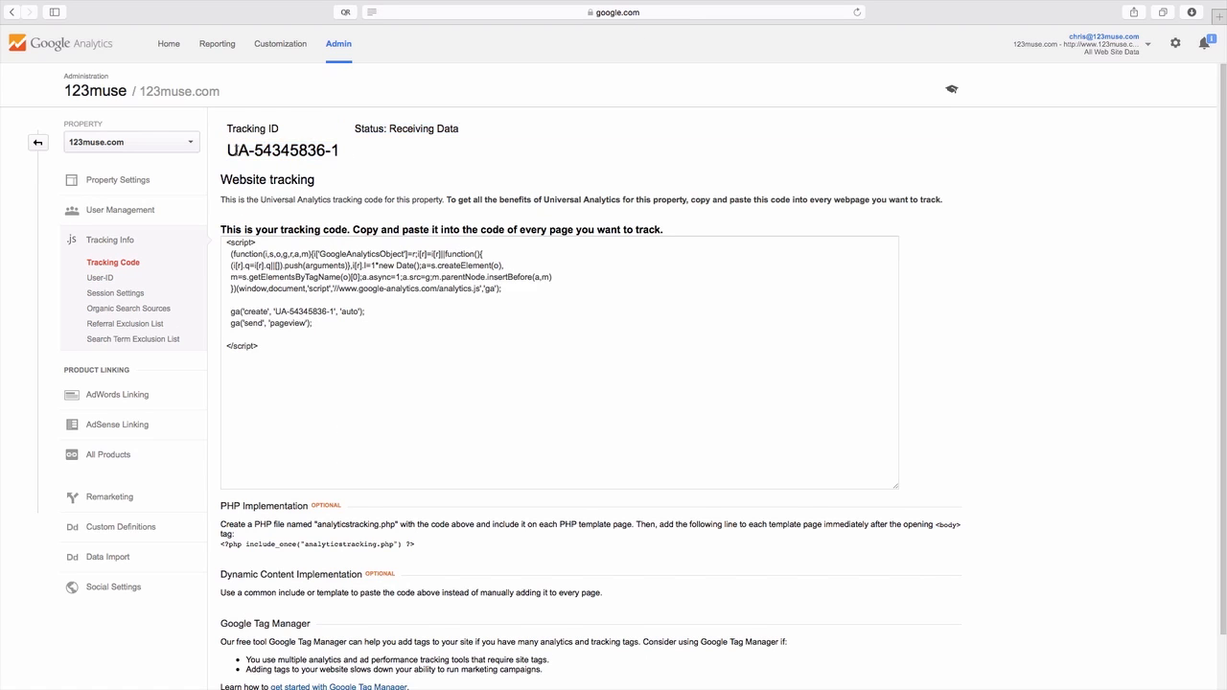
{"action": "right_click", "coordinate": [282, 150]}
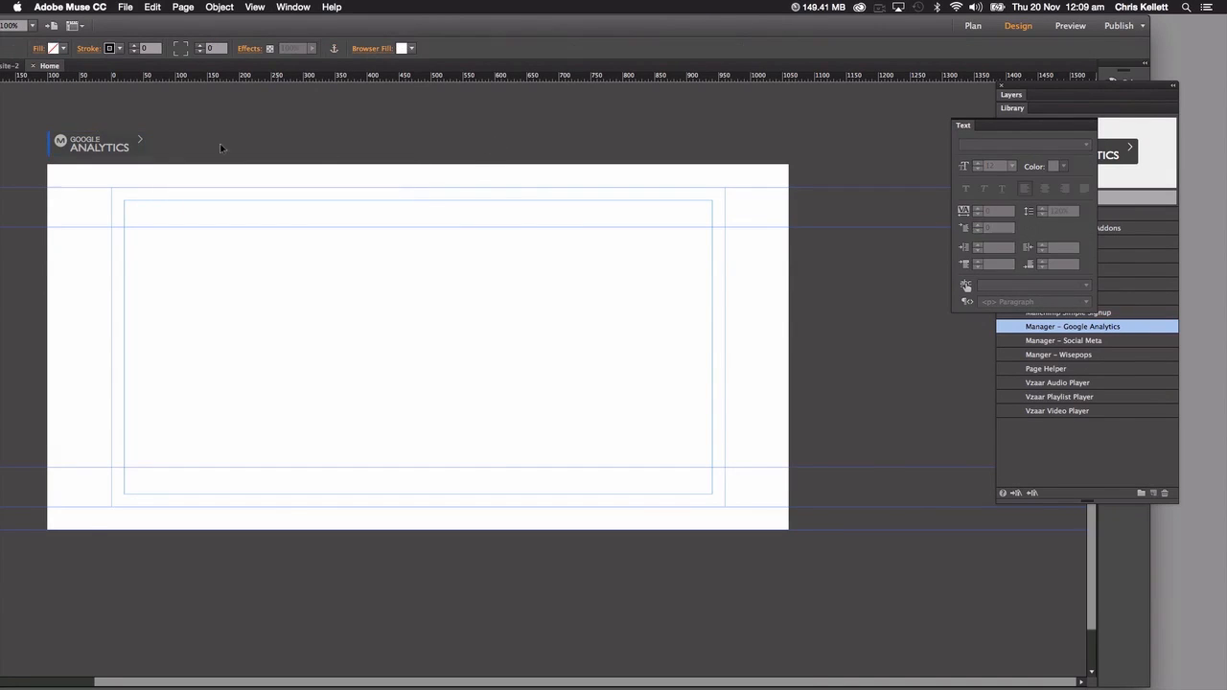
Step: Select the Google Analytics widget at the top-left above the page area
{"action": "left_click", "coordinate": [96, 142]}
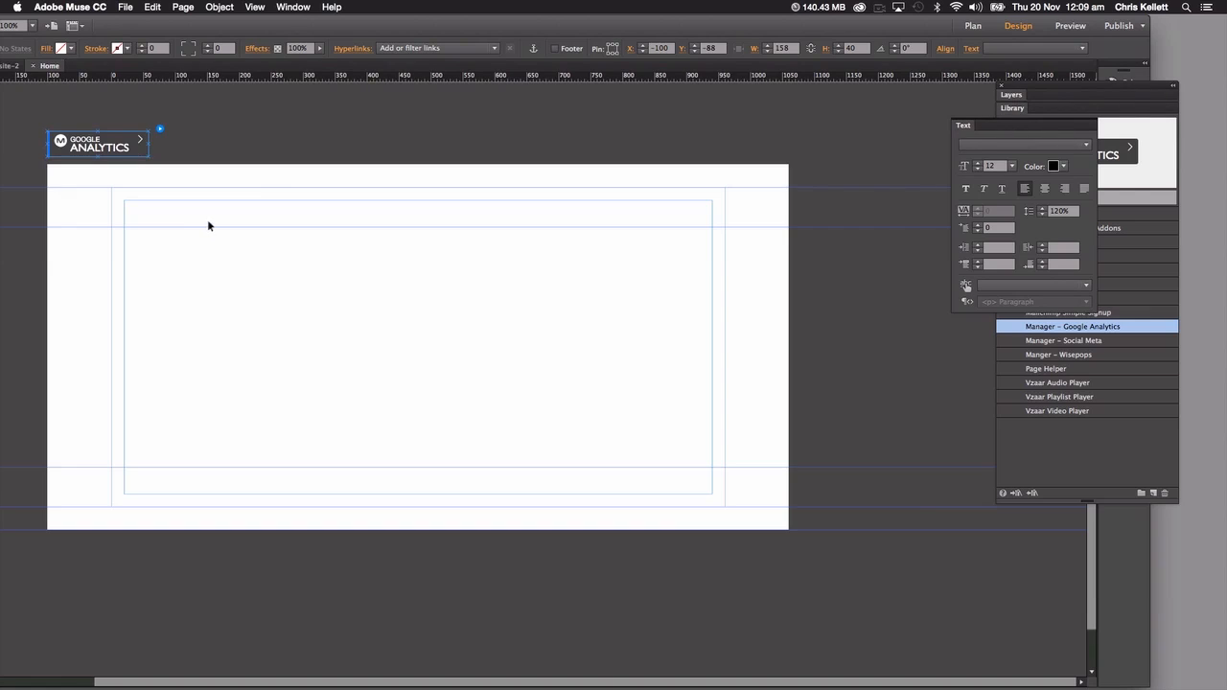
{"action": "mouse_move", "coordinate": [173, 209]}
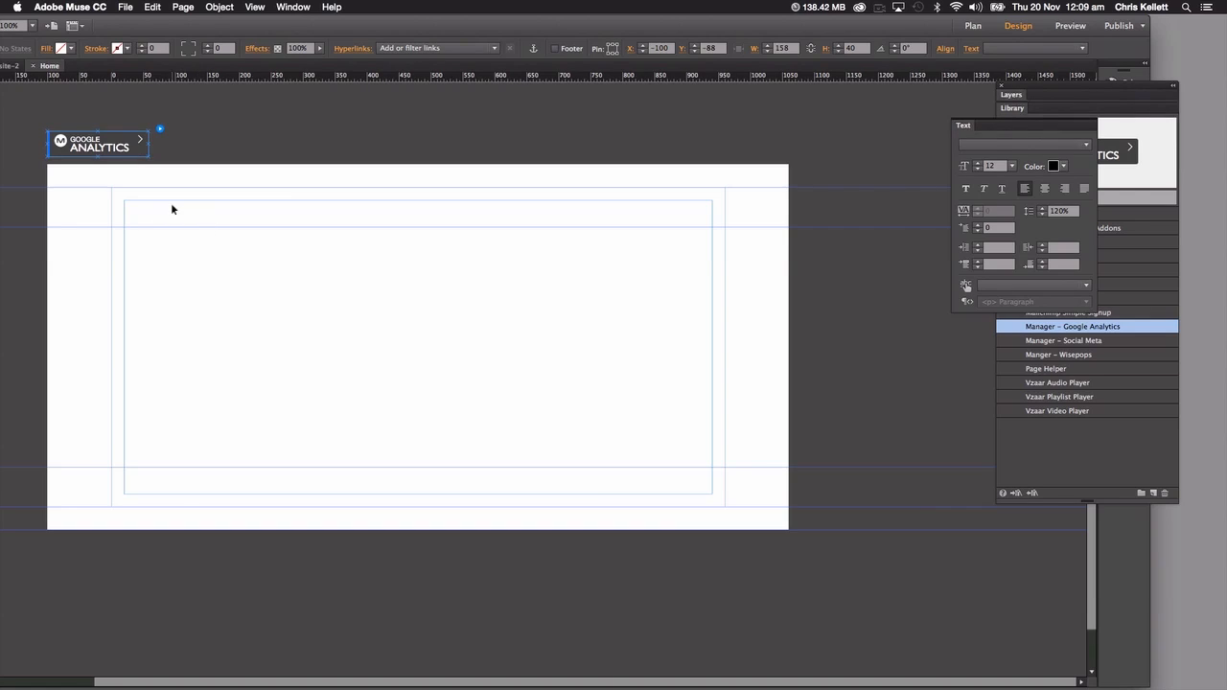